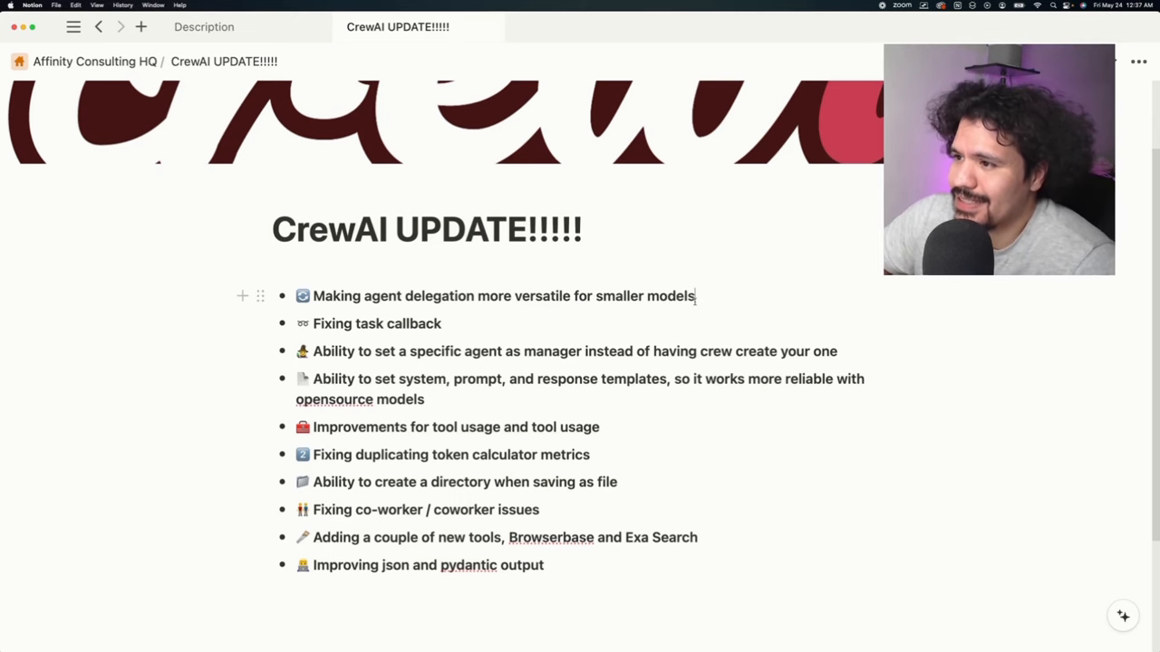
# - Select the phrase 'delegation more versatile for smaller models' in the first bullet
pyautogui.moveTo(404, 295); pyautogui.dragTo(696, 296)
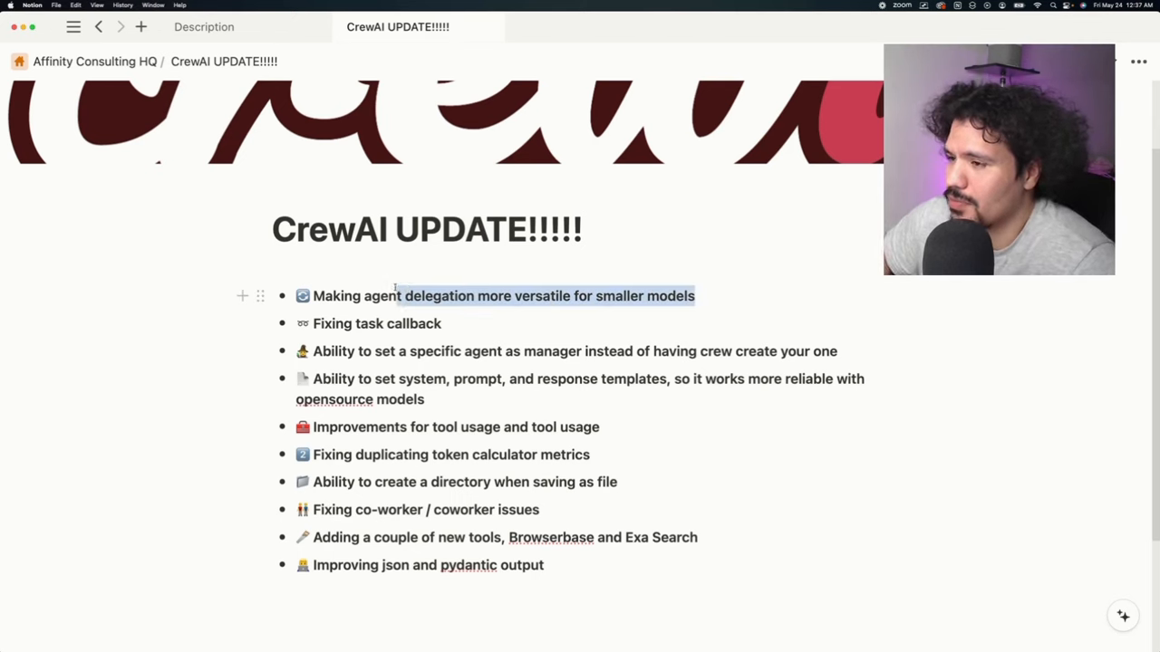